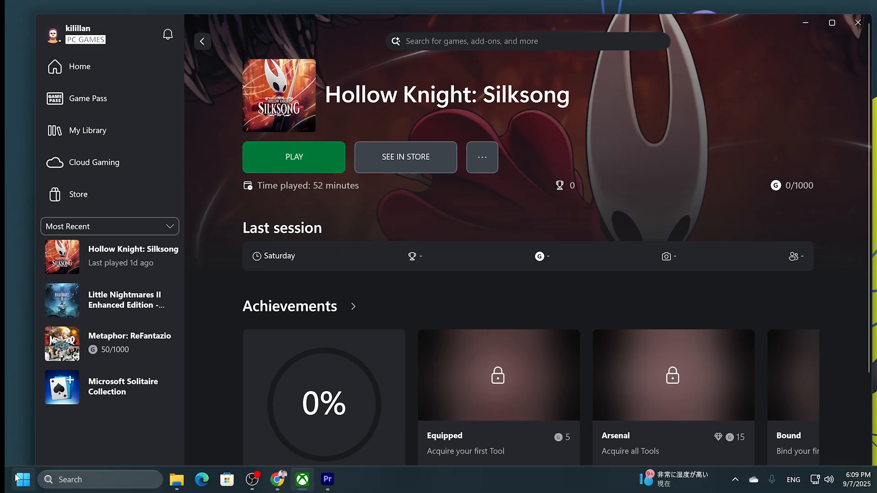
Search for the NVIDIA app to launch NVIDIA Control Panel
type("nvidia App")
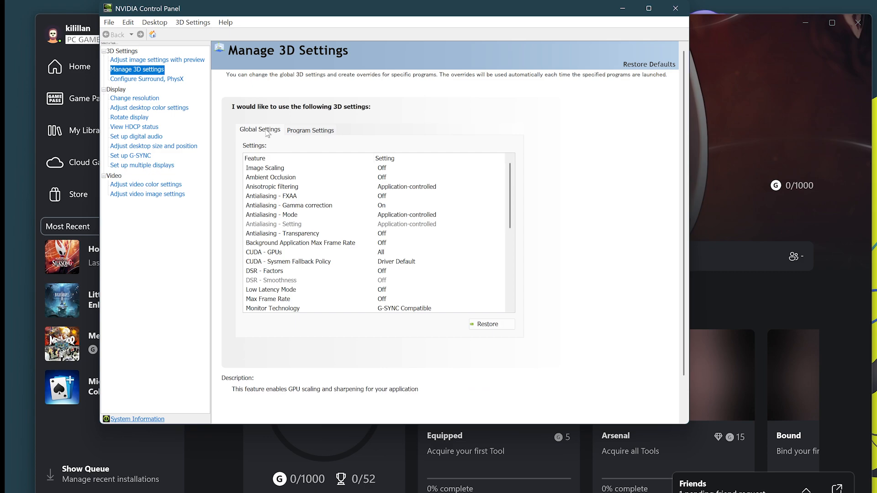
Switch to Program Settings and start adding a program to customize
left_click(309, 130)
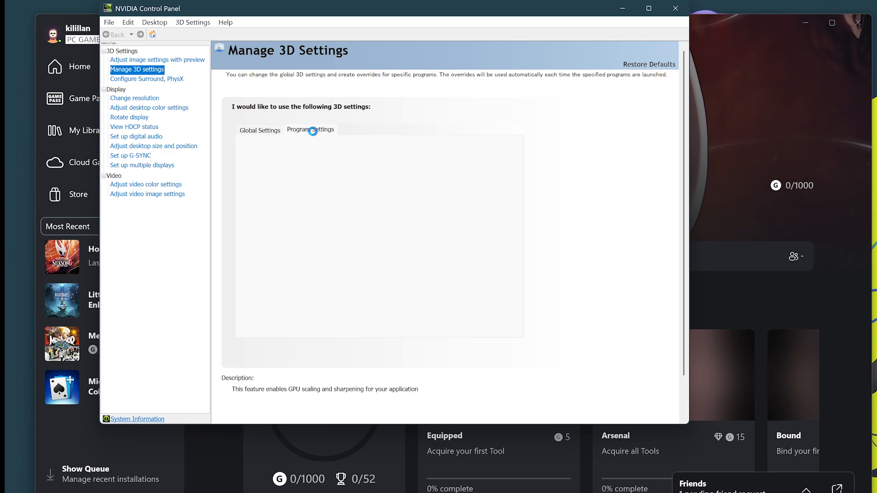
left_click(309, 128)
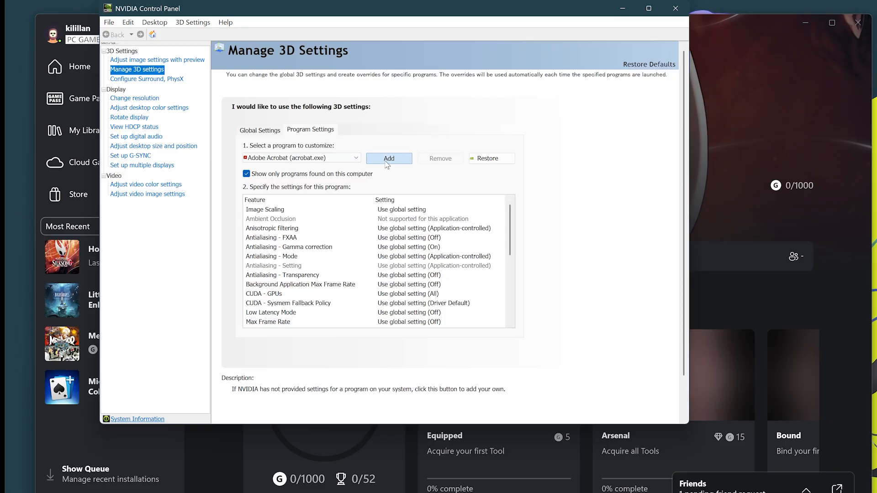
mouse_move(305, 163)
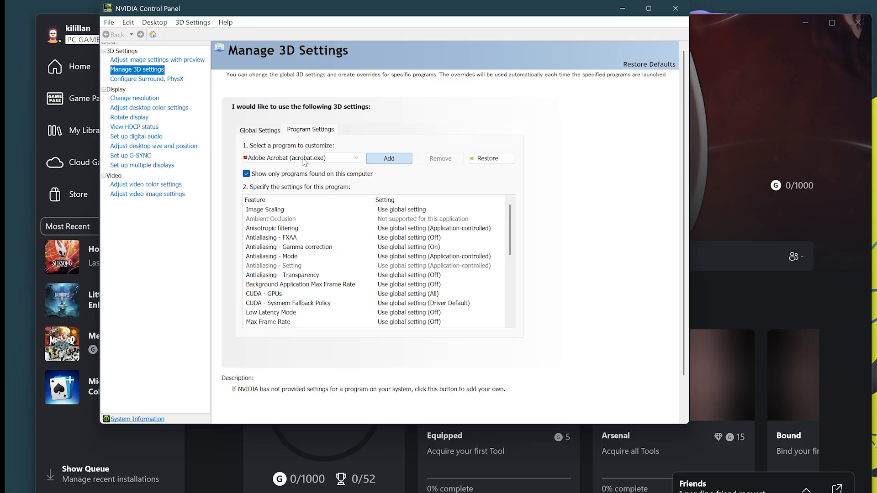
left_click(389, 158)
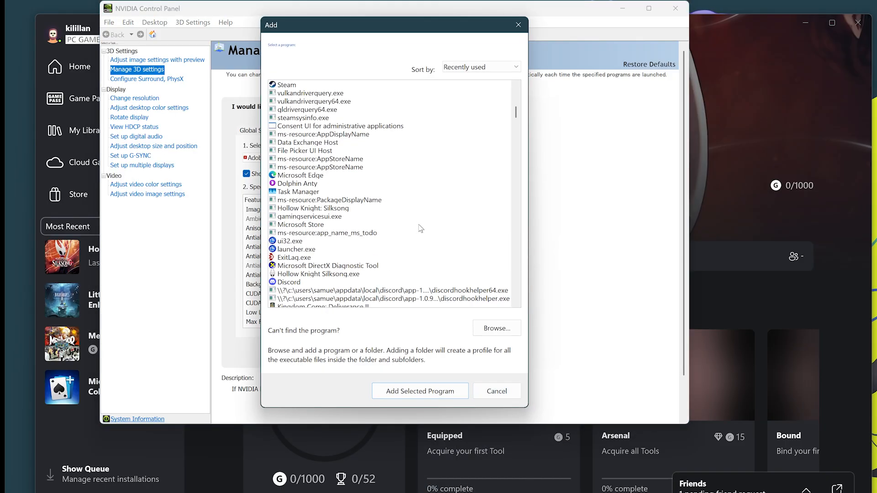
Add Hollow Knight Silksong.exe as the selected program profile
scroll("down", 3)
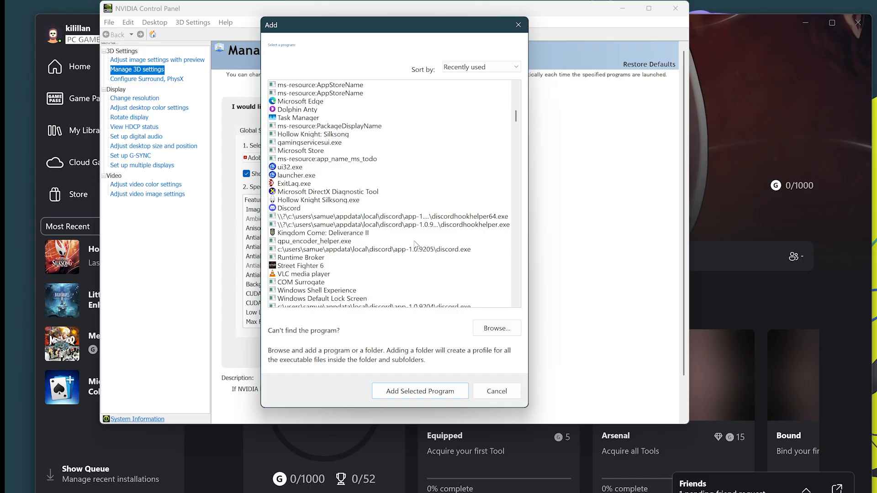
left_click(318, 200)
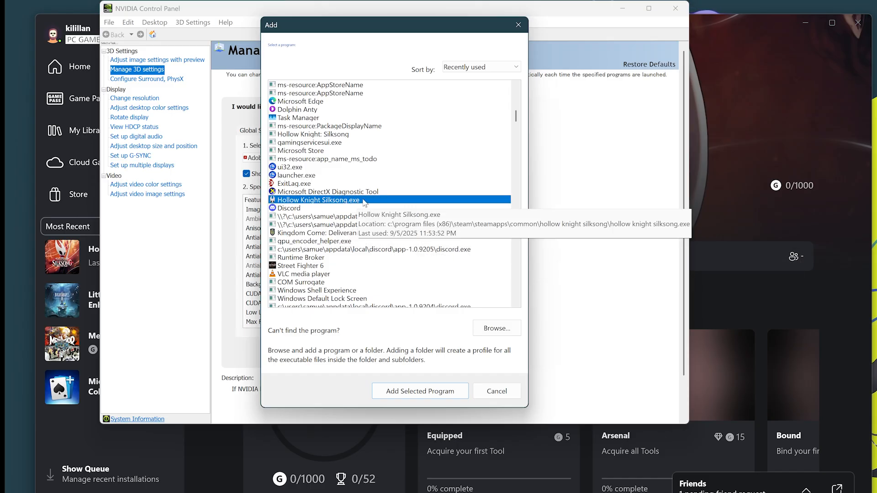
left_click(419, 391)
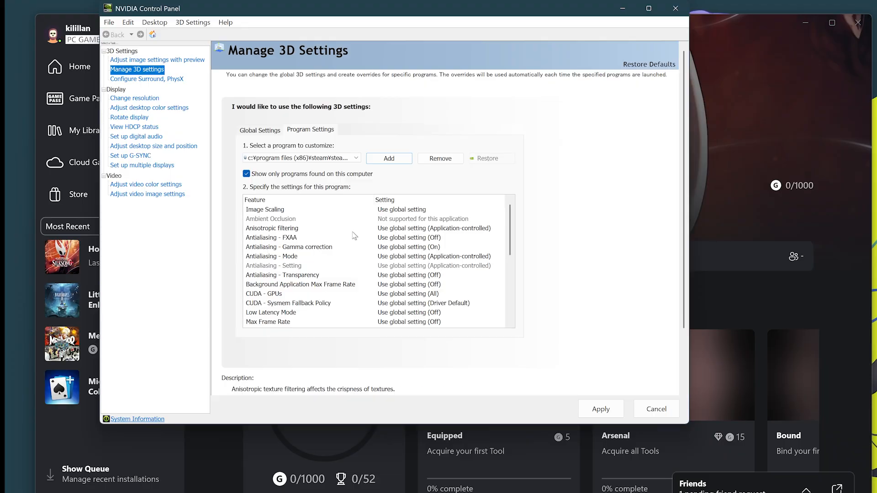
Set Vertical sync for the game to 'Use the 3D application setting'
scroll("down", 3)
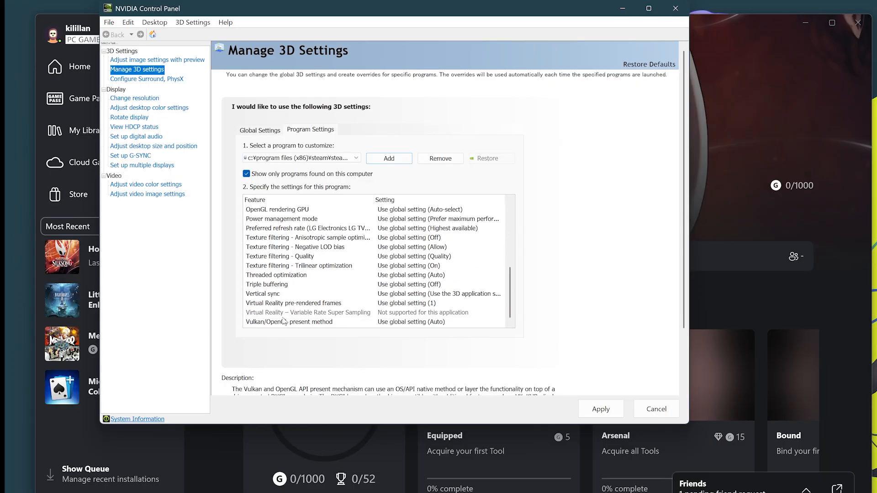
left_click(263, 294)
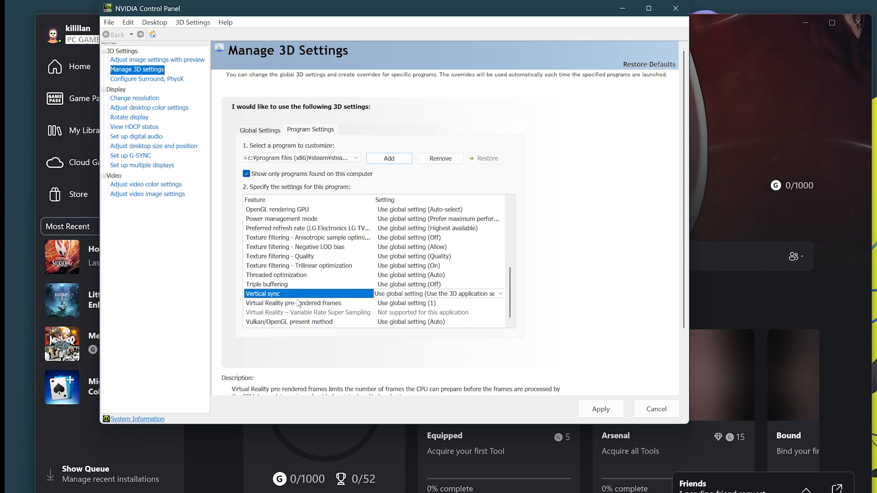
left_click(500, 293)
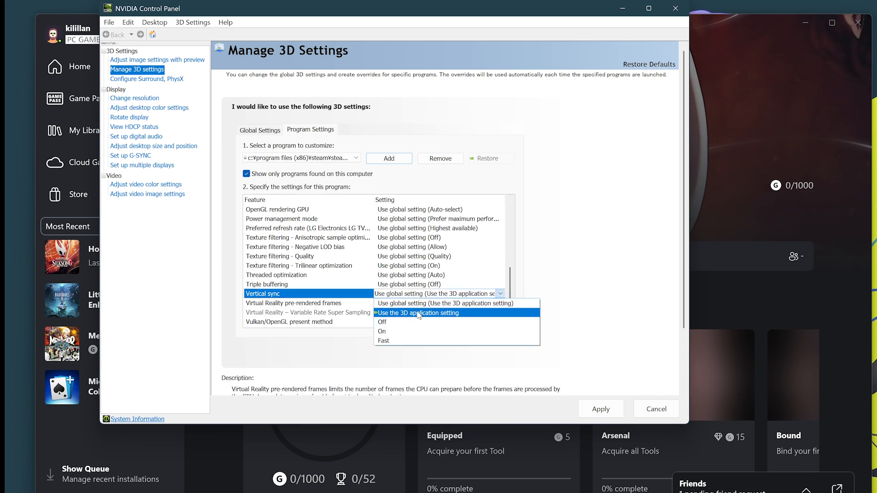
left_click(417, 313)
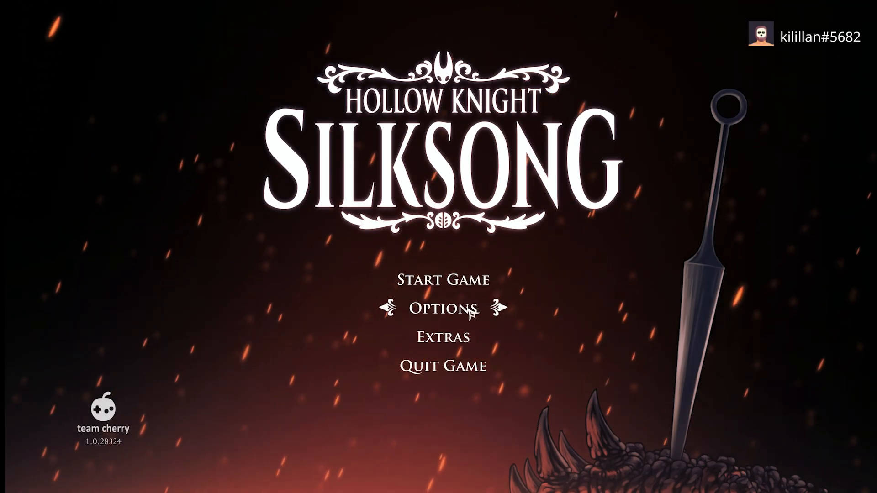
Open Options, then Video, from the Silksong main menu
left_click(442, 307)
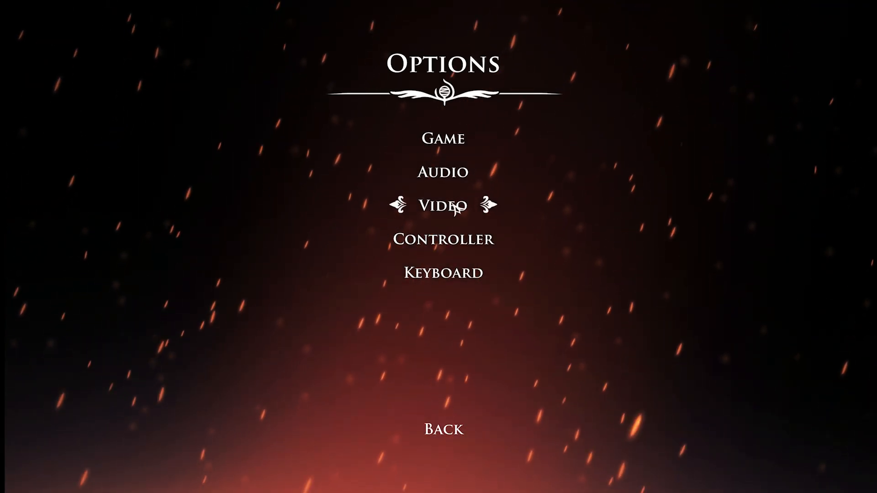
left_click(440, 204)
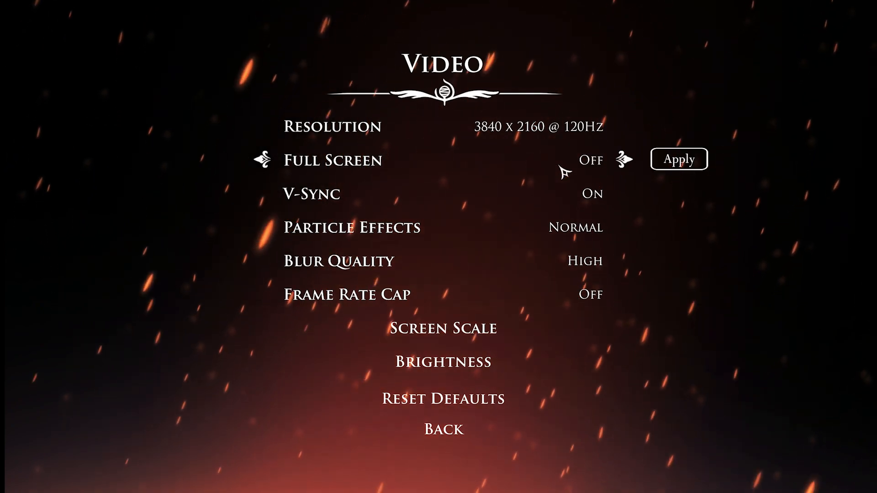
Set Full Screen to Borderless with V-Sync on and back out to the title menu
left_click(624, 160)
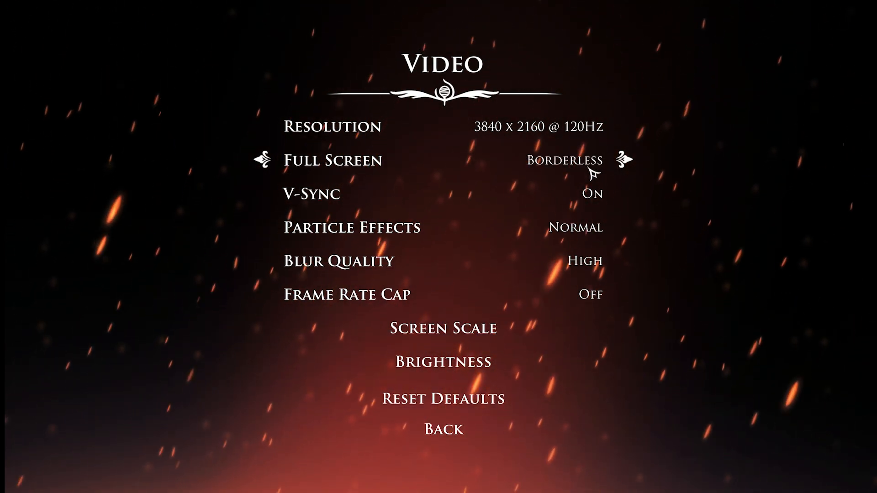
left_click(443, 429)
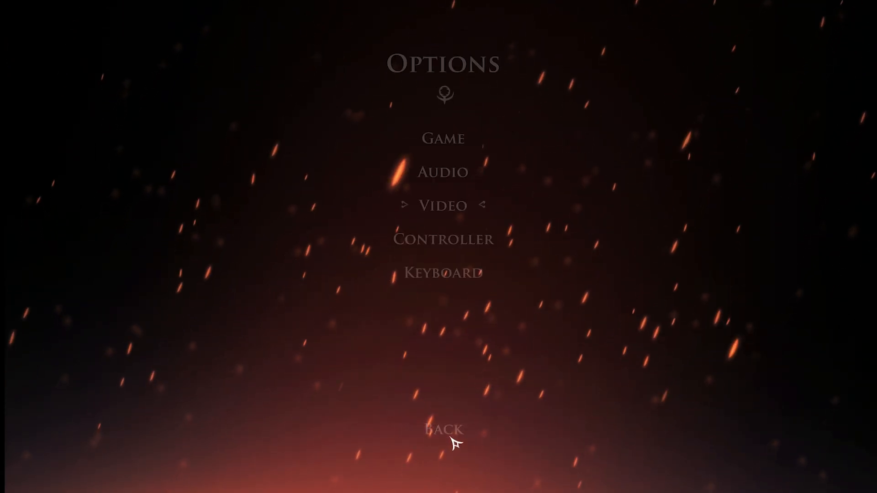
left_click(443, 429)
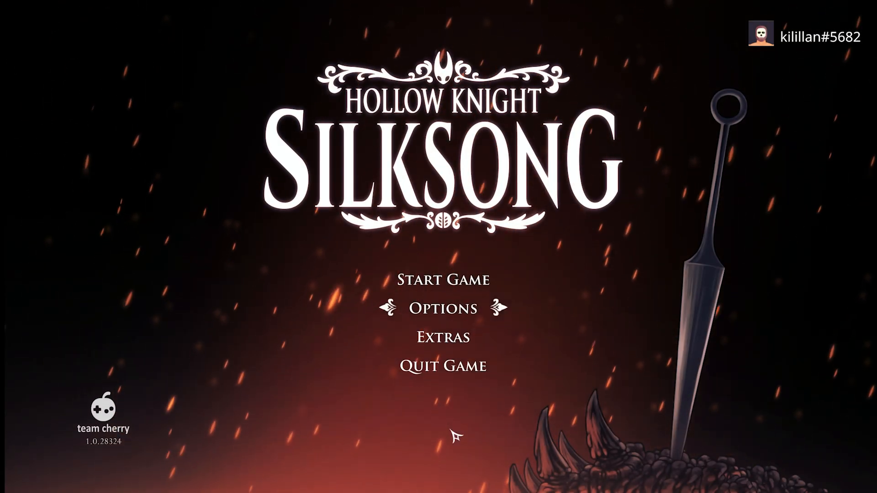